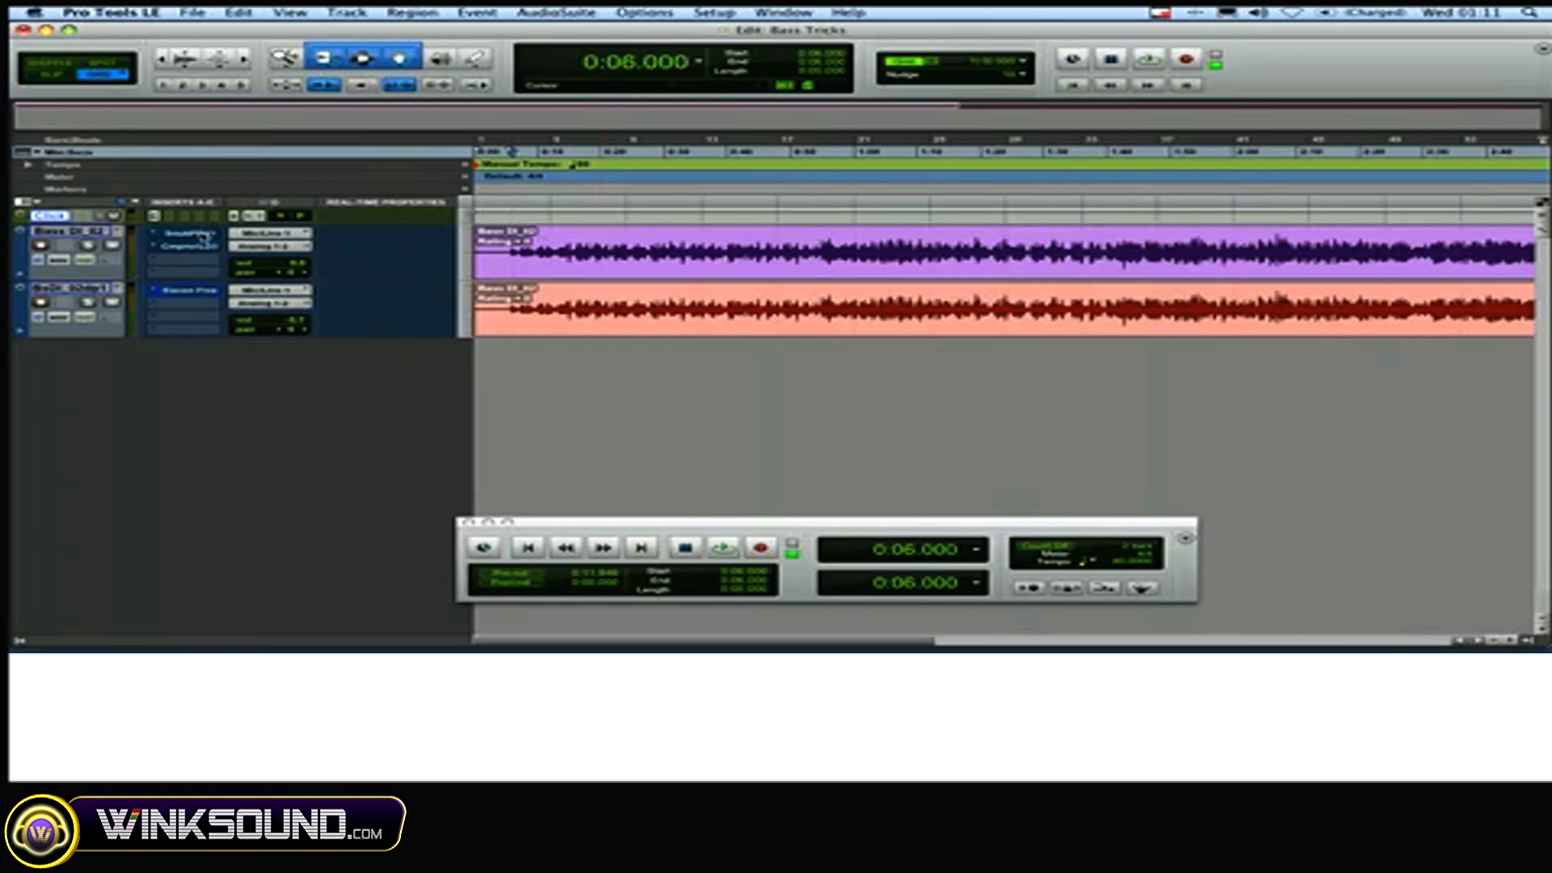
Open the SansAmp PSA-1 insert on the Bass track to browse its factory presets.
click(184, 238)
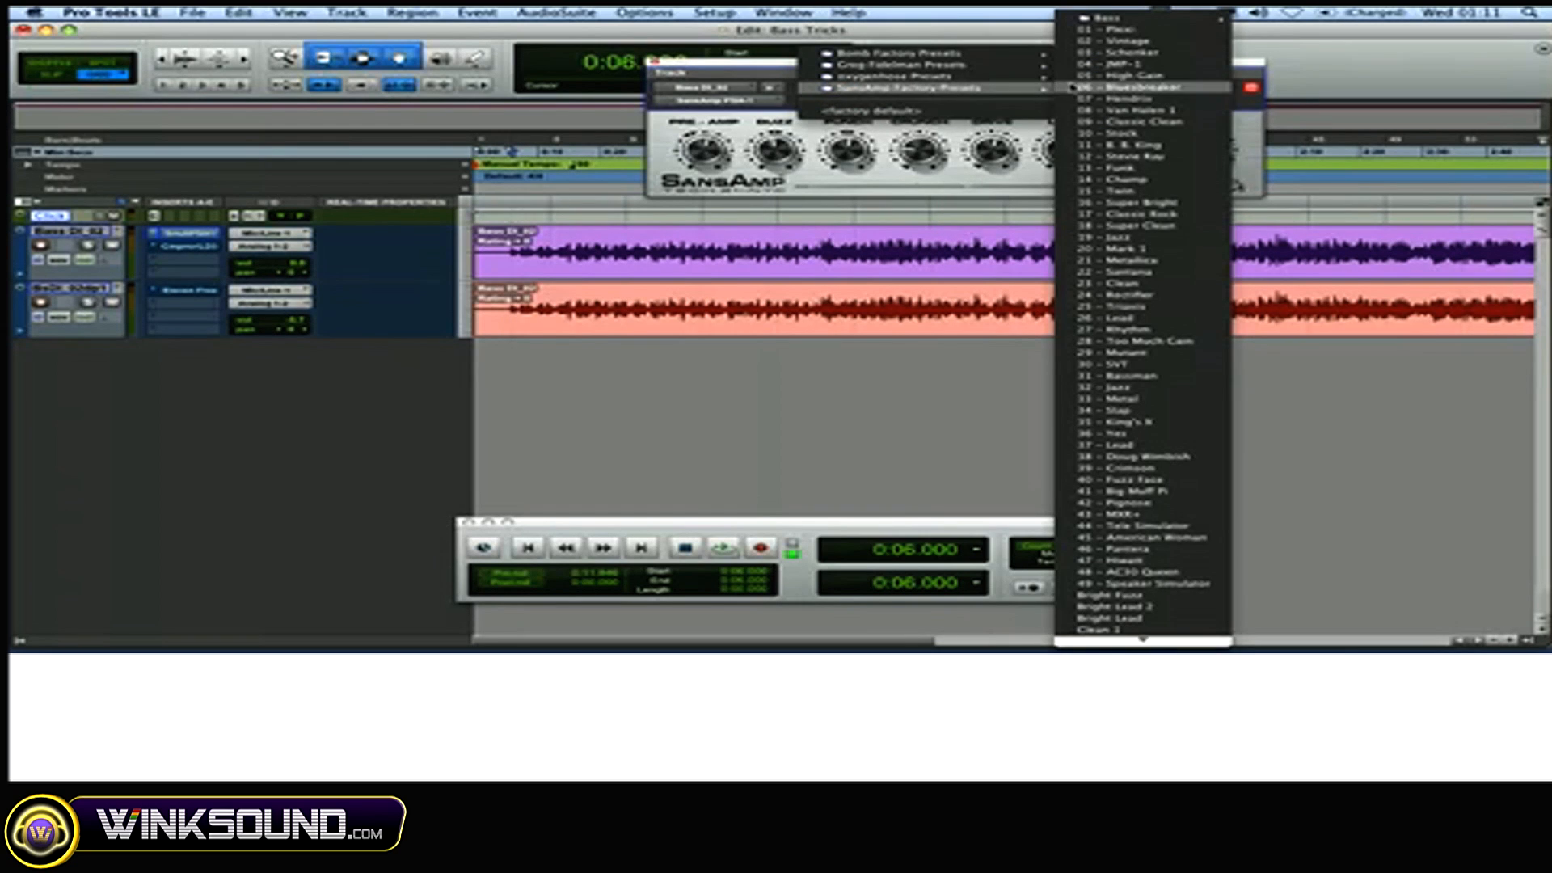
Select the Crunchy Bass patch from the Bass folder in the SansAmp patch browser.
click(1136, 83)
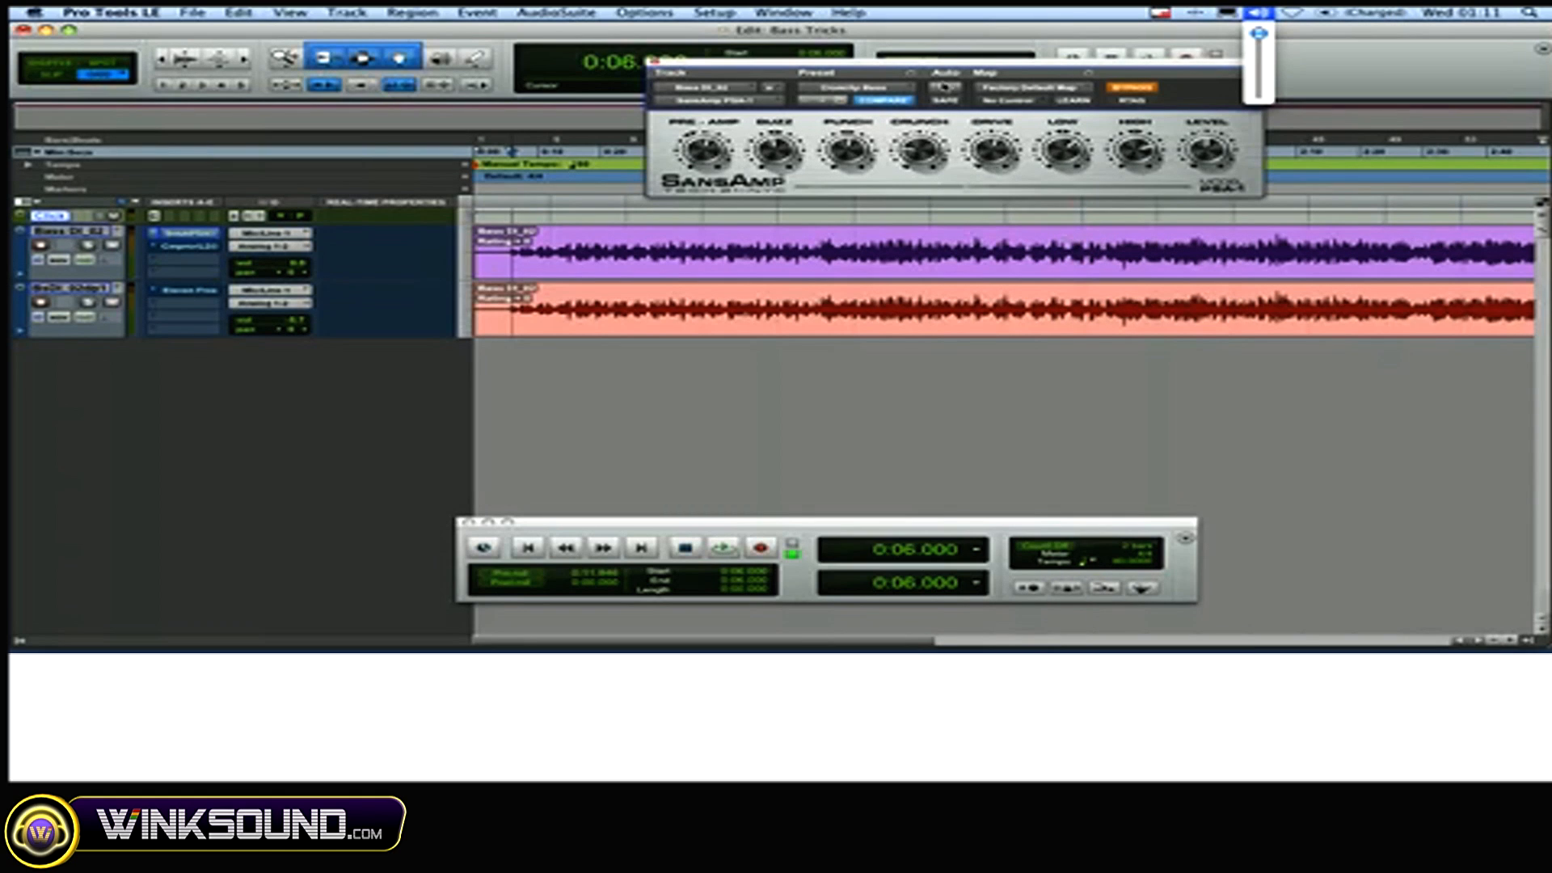
click(833, 100)
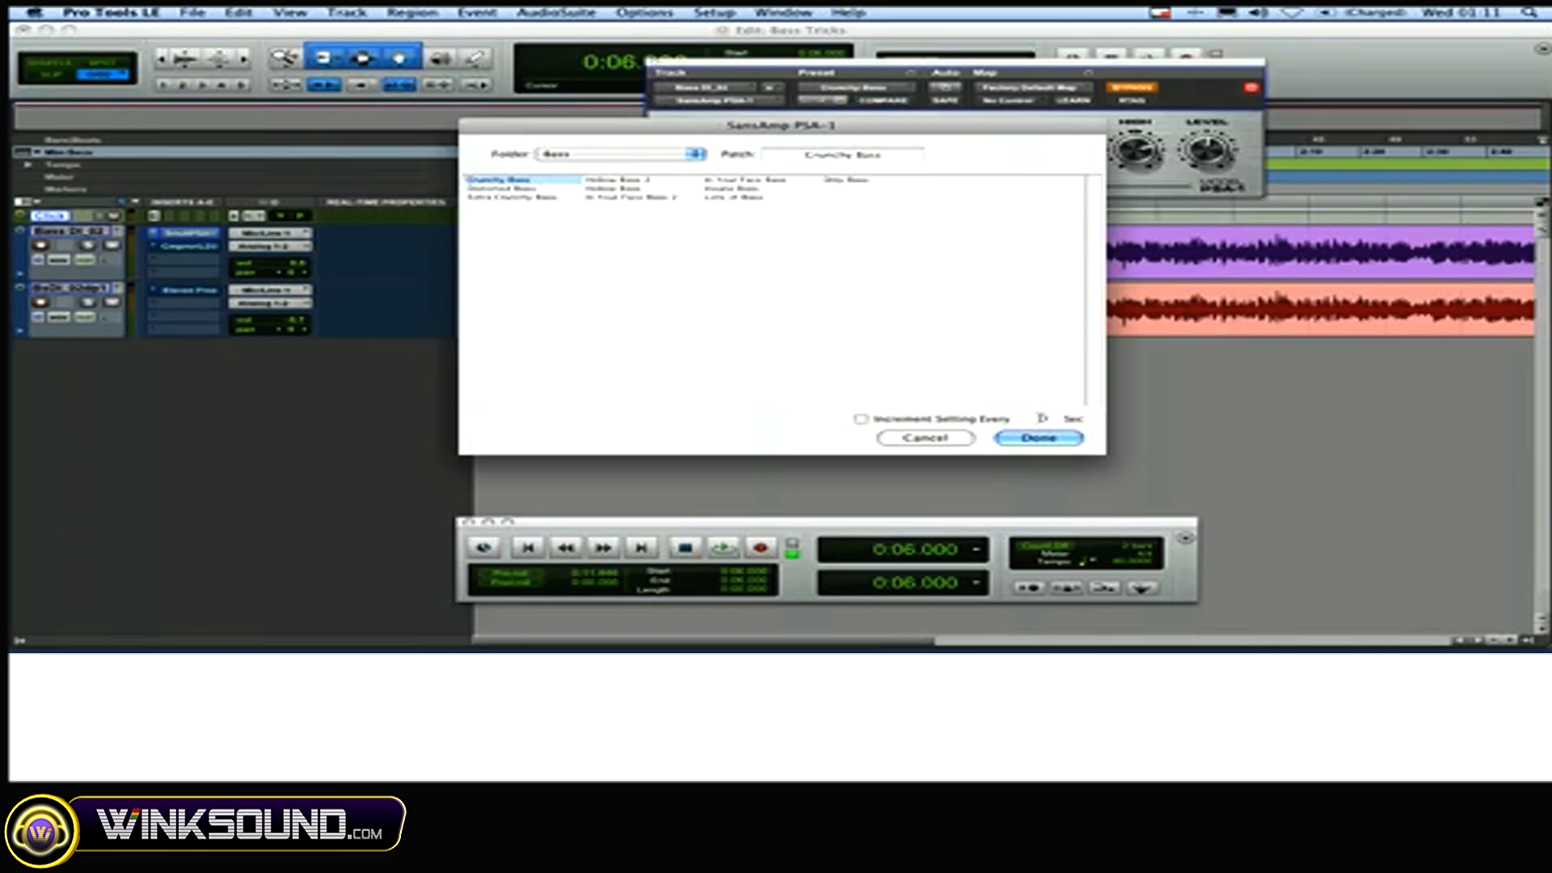
click(1038, 438)
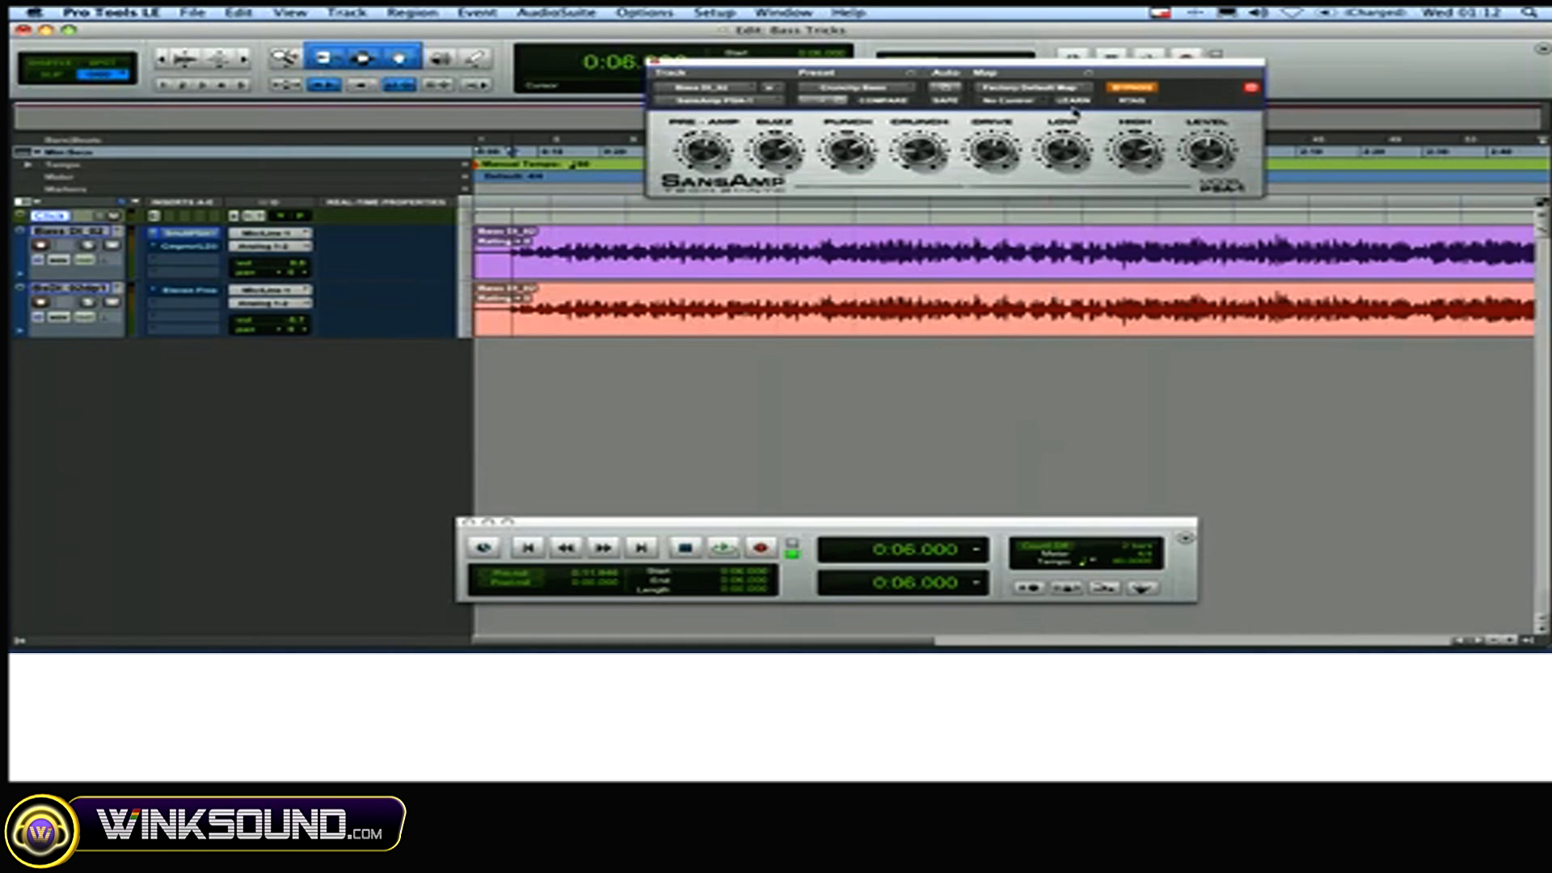
click(722, 547)
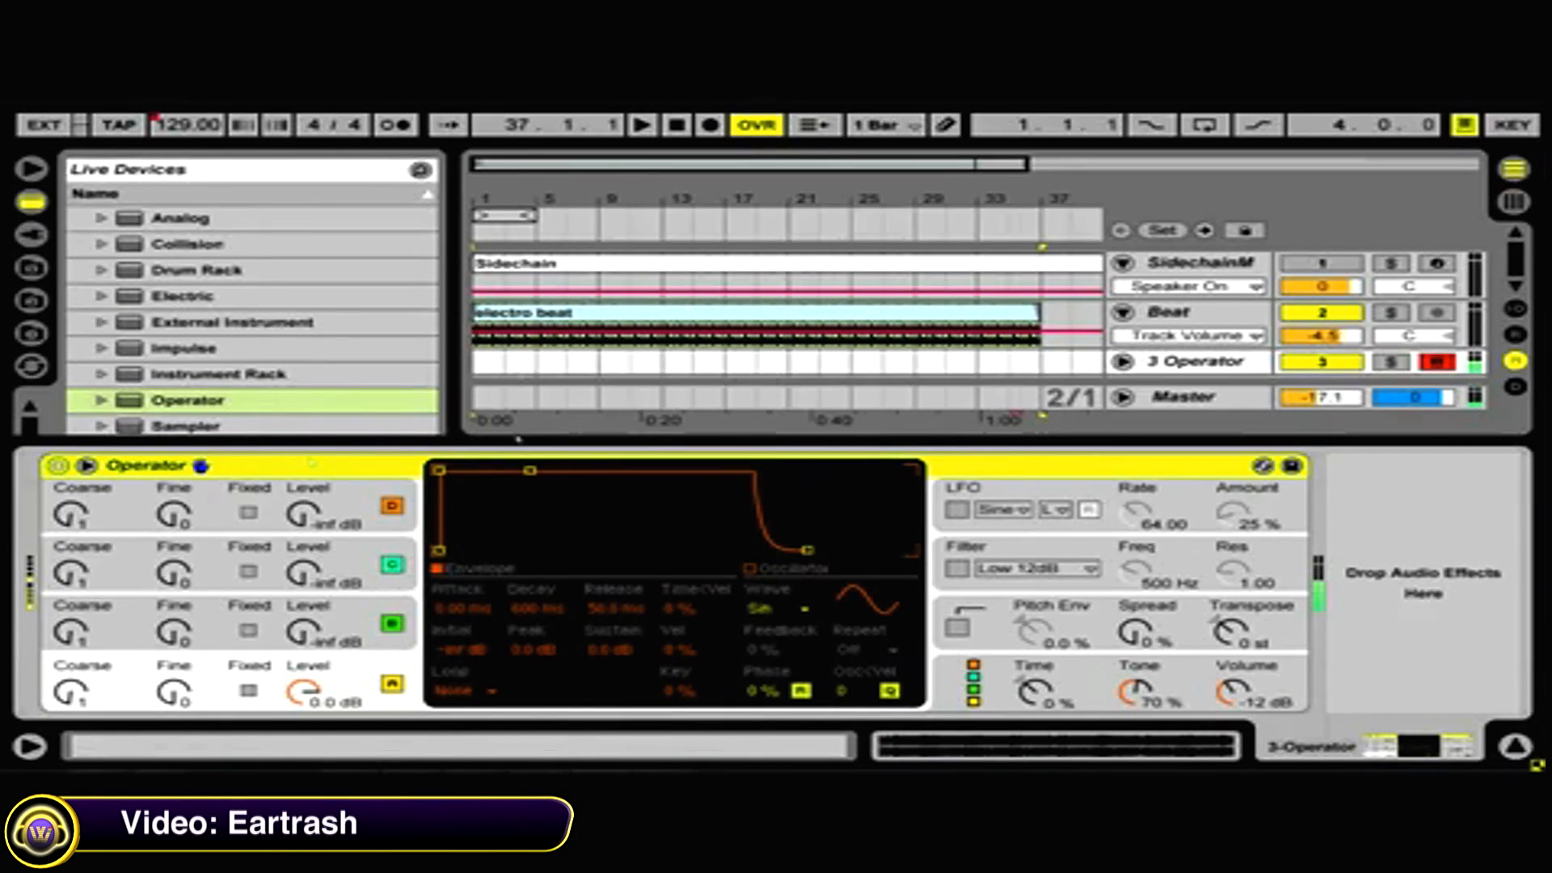
Switch Operator's oscillator to noise and enable its Filter section.
click(774, 584)
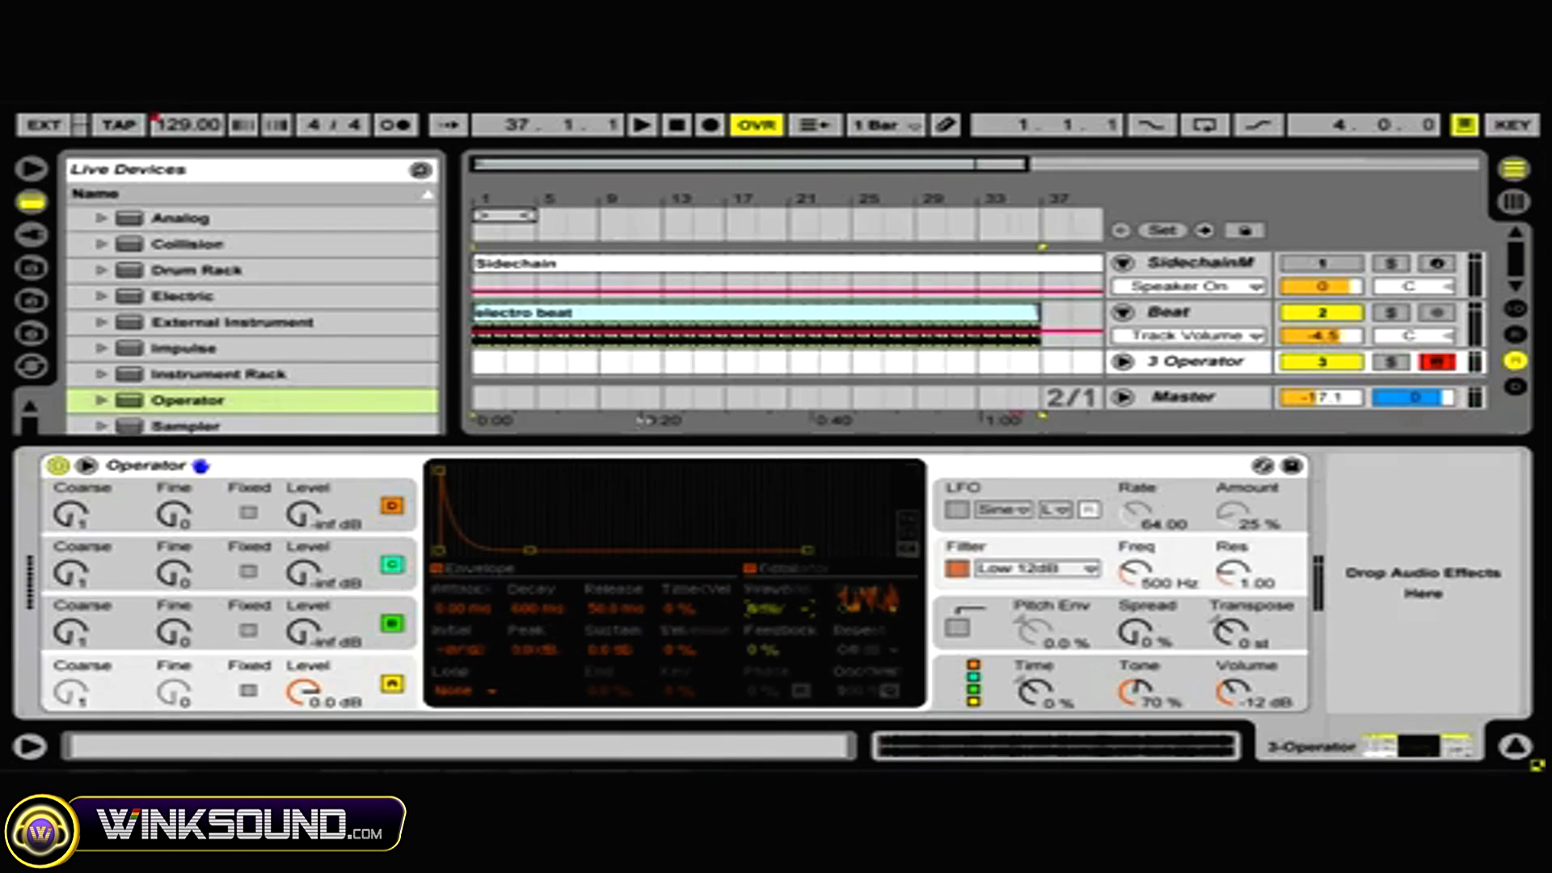
right_click(1136, 575)
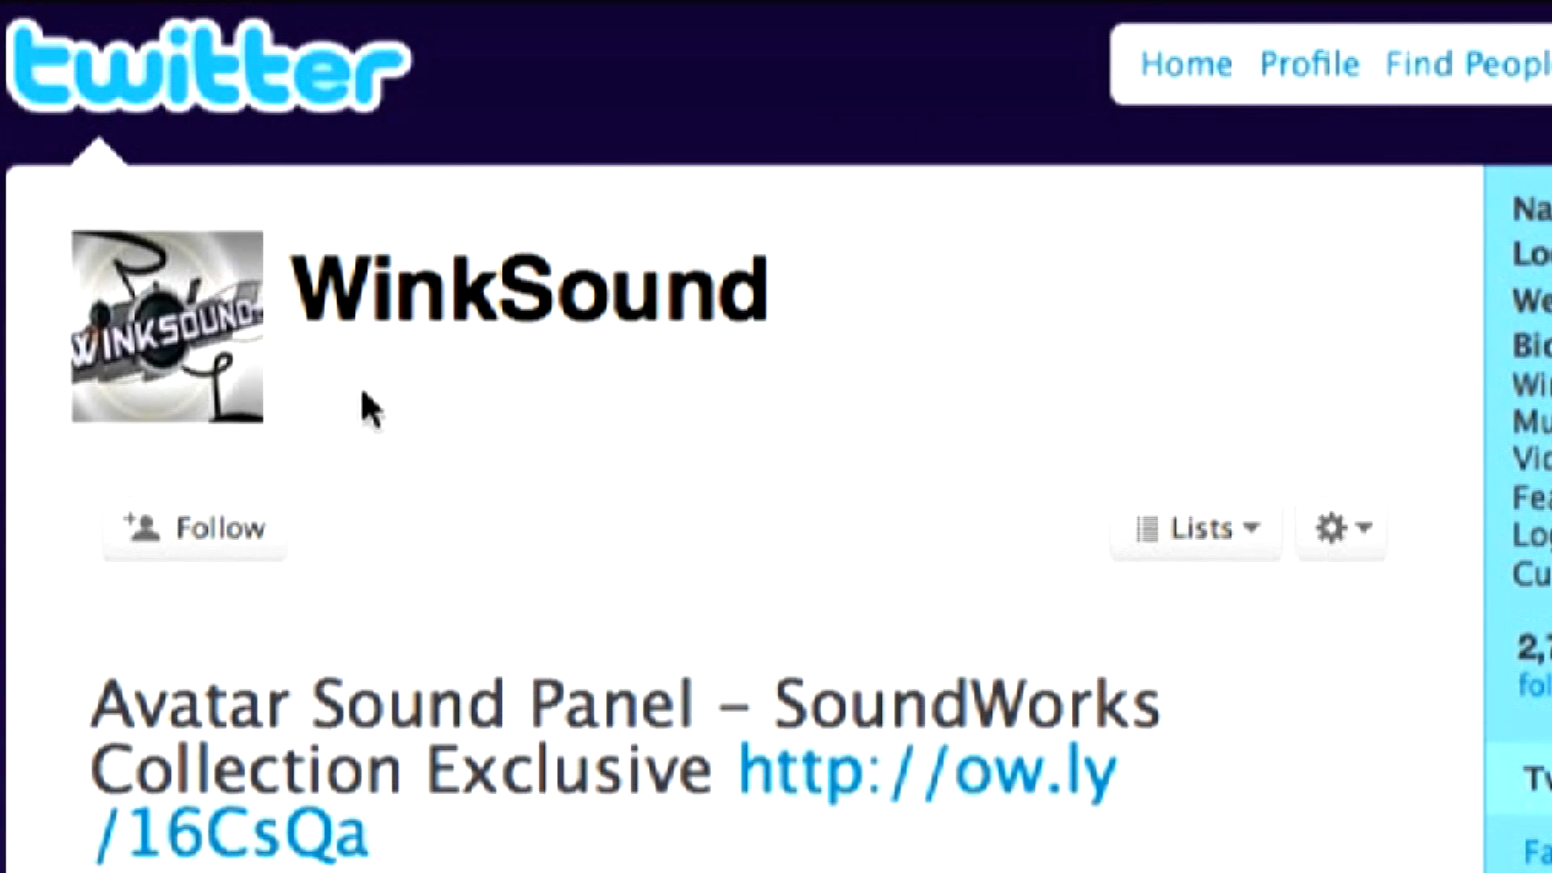
Follow the WinkSound account on Twitter.
click(193, 527)
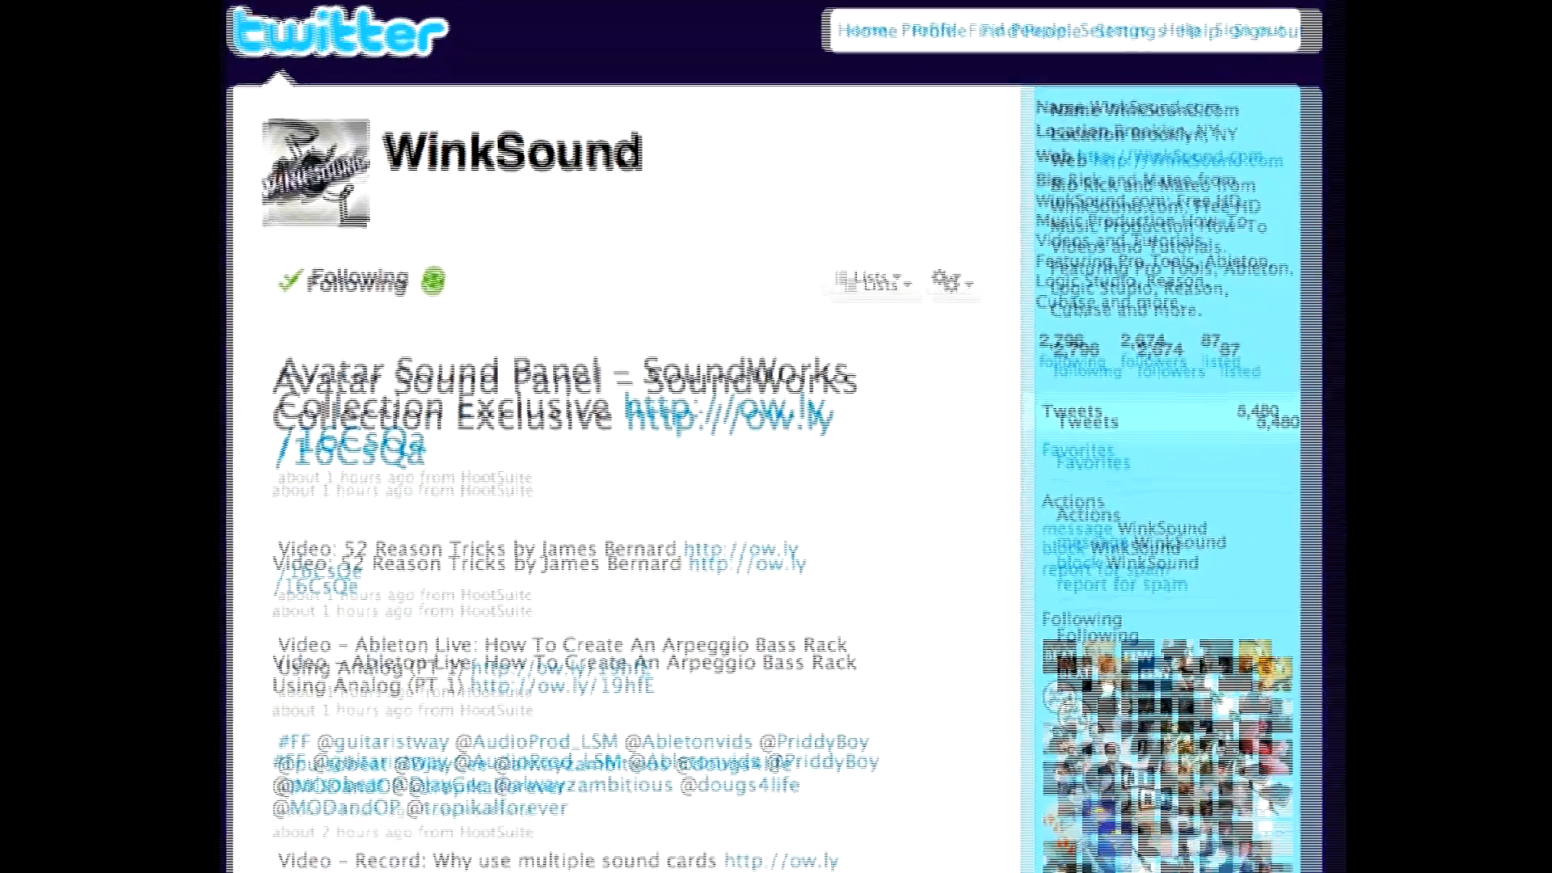